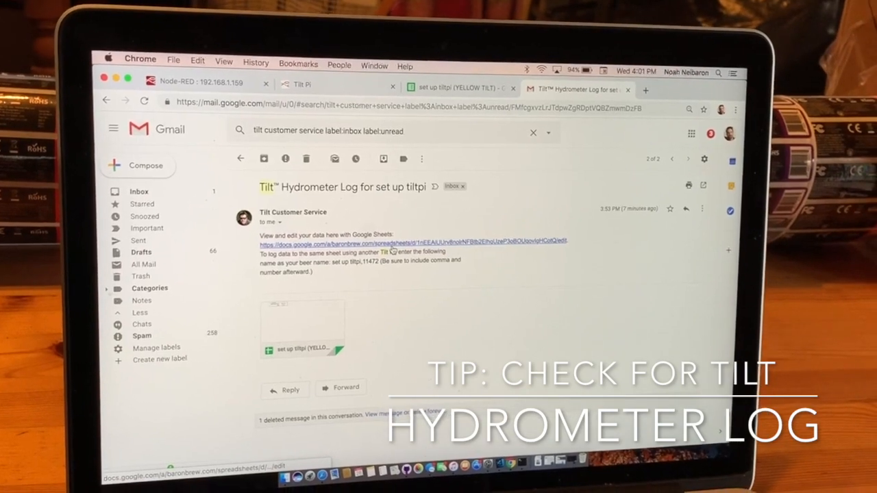
Return from the Tilt Hydrometer Log email to the Tilt Customer Service search results.
click(414, 244)
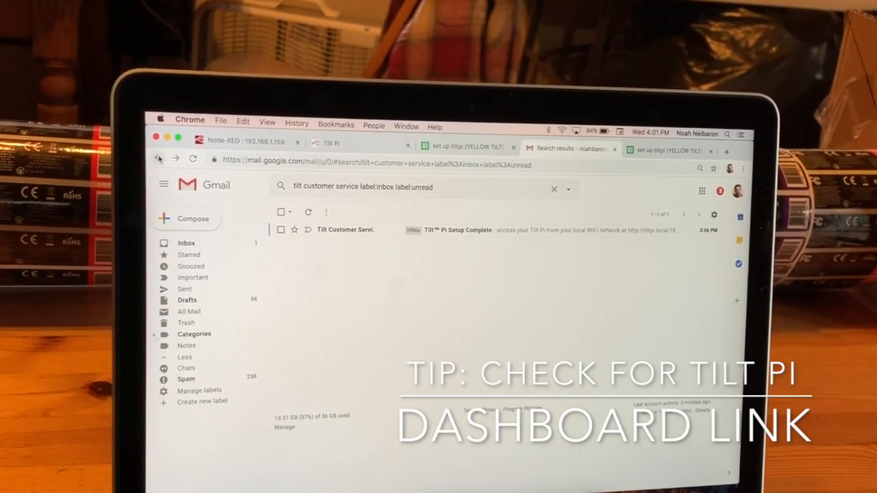
click(345, 230)
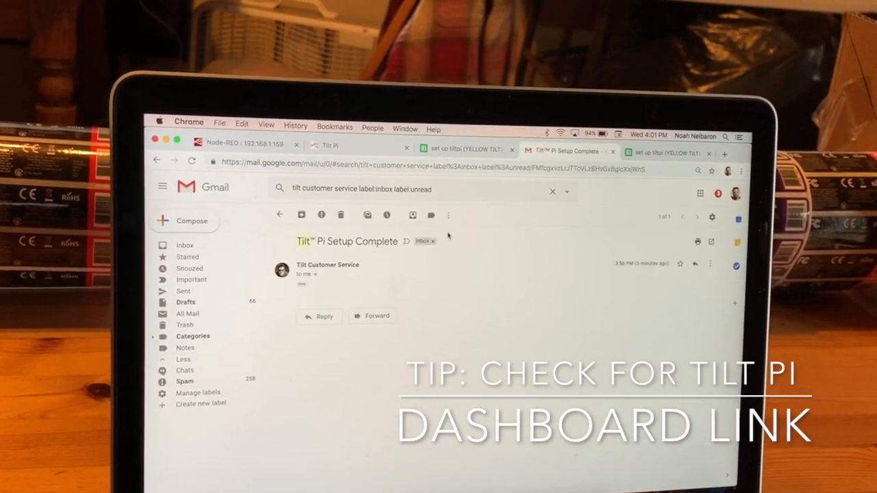
click(302, 285)
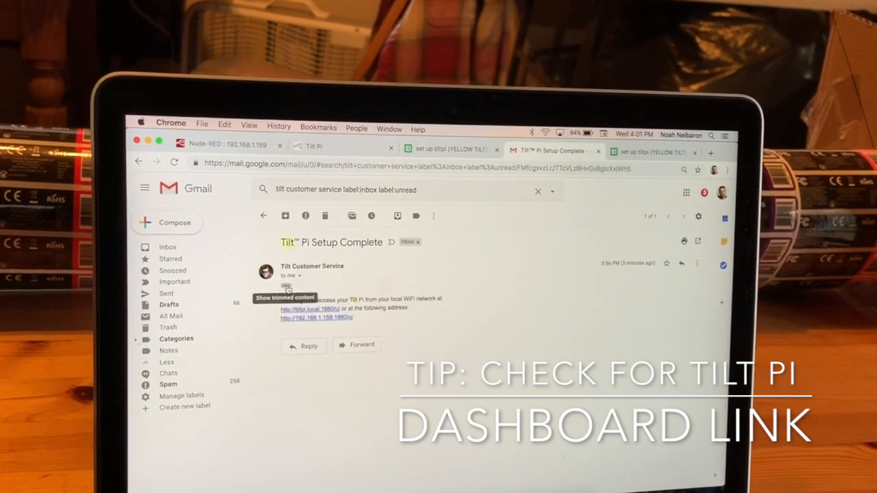
click(285, 286)
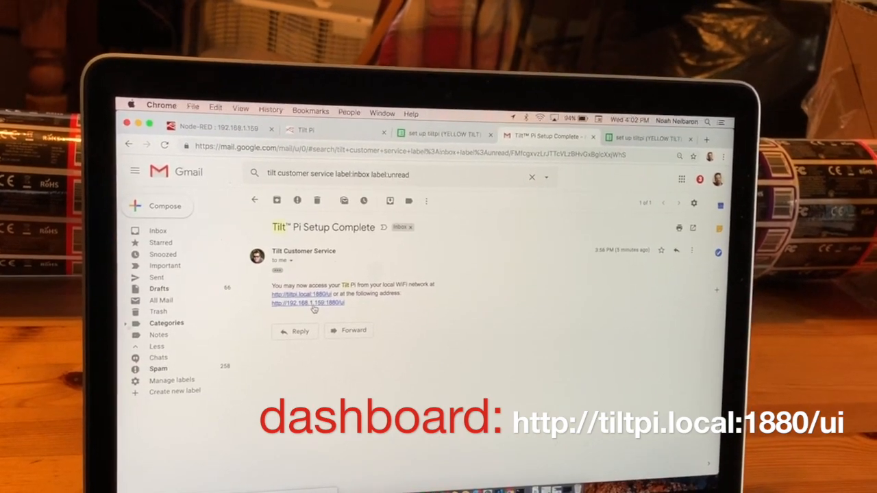
click(307, 303)
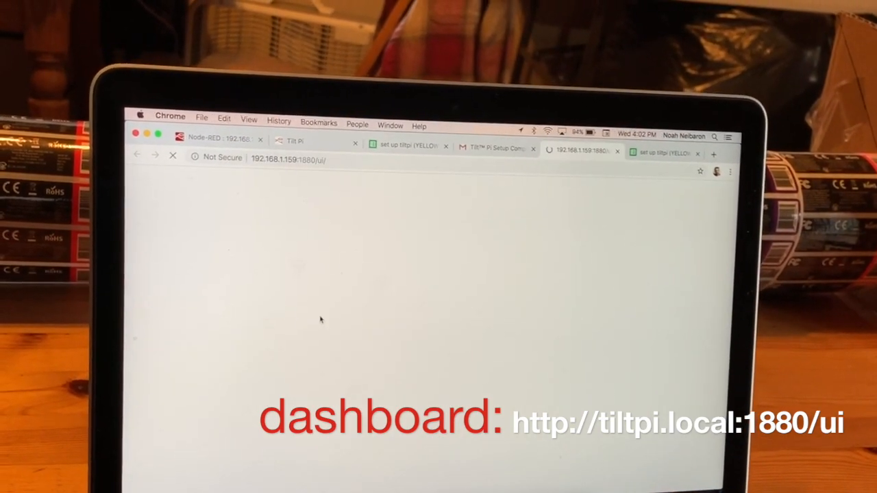